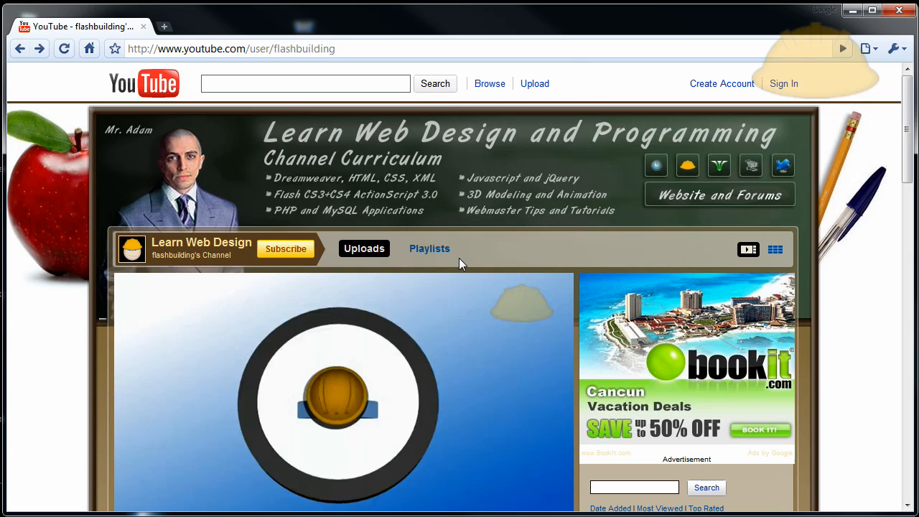
# Open LaurennMariie's pink channel from Channels I Dig and start its featured video "No One"
pyautogui.scroll(-3)
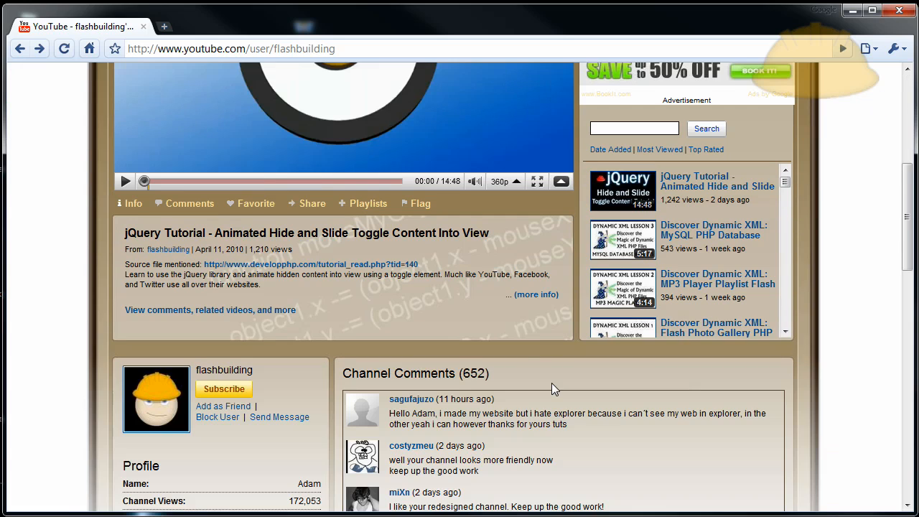
pyautogui.moveTo(120, 355)
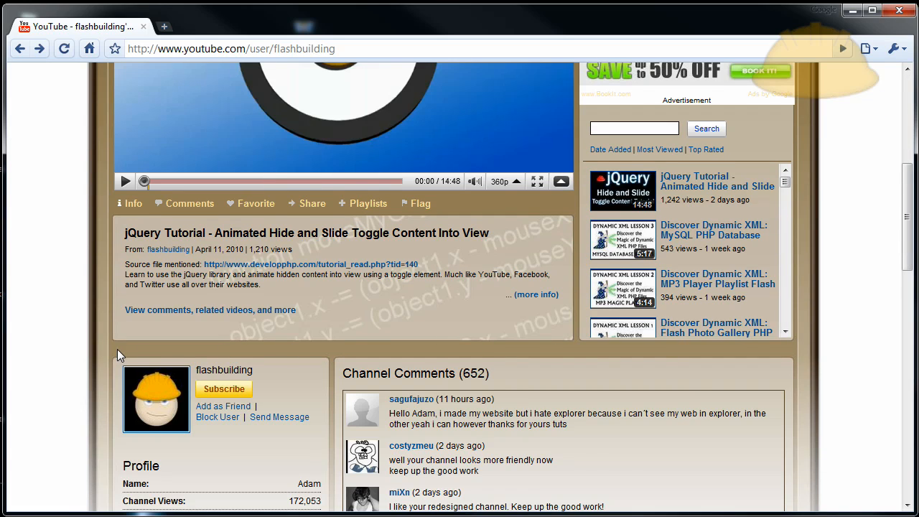
pyautogui.scroll(-3)
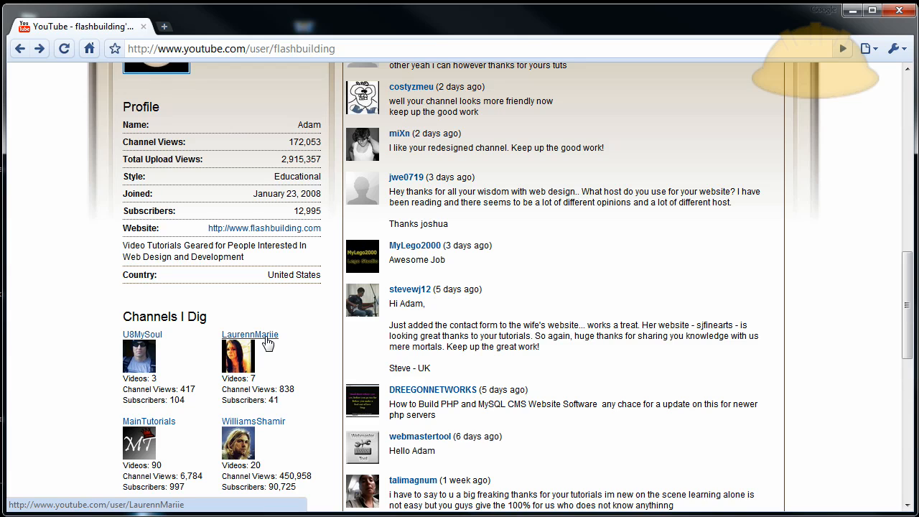
pyautogui.click(250, 333)
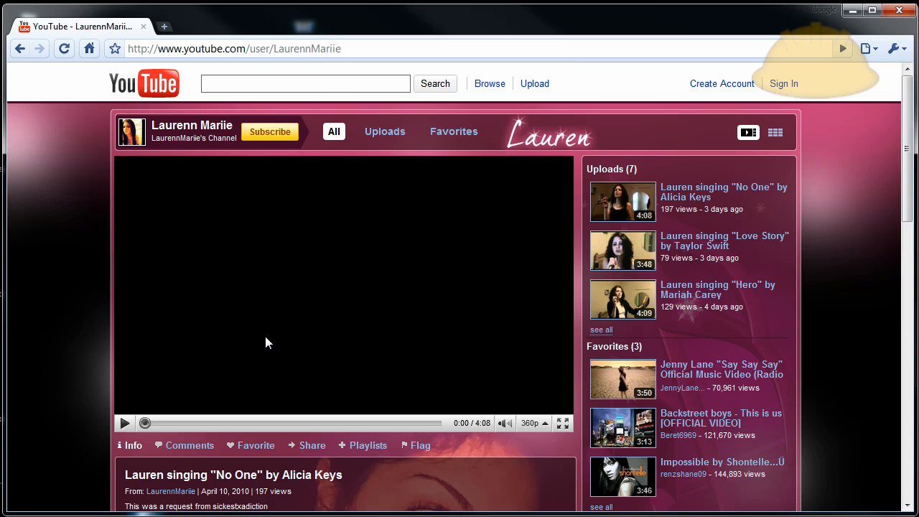
pyautogui.click(124, 422)
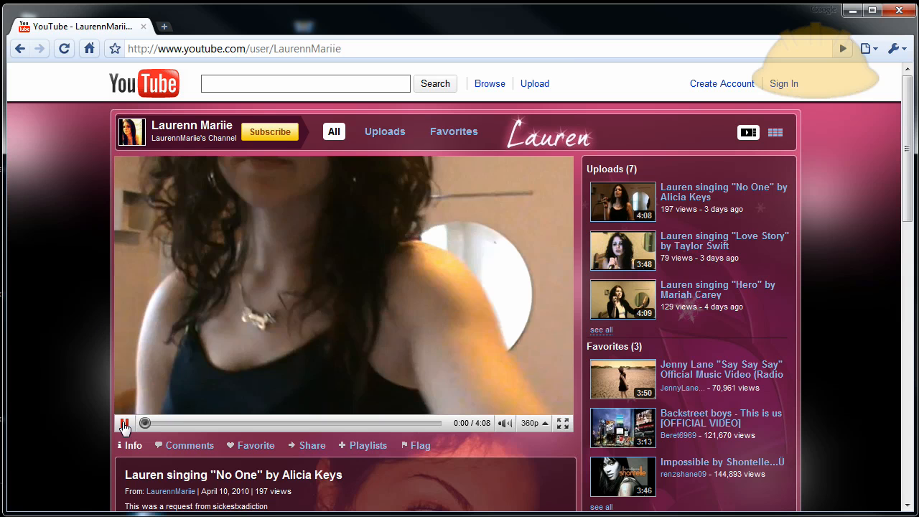
# Scroll through the channel page to view its uploads, favorites, friends and profile layout
pyautogui.scroll(-3)
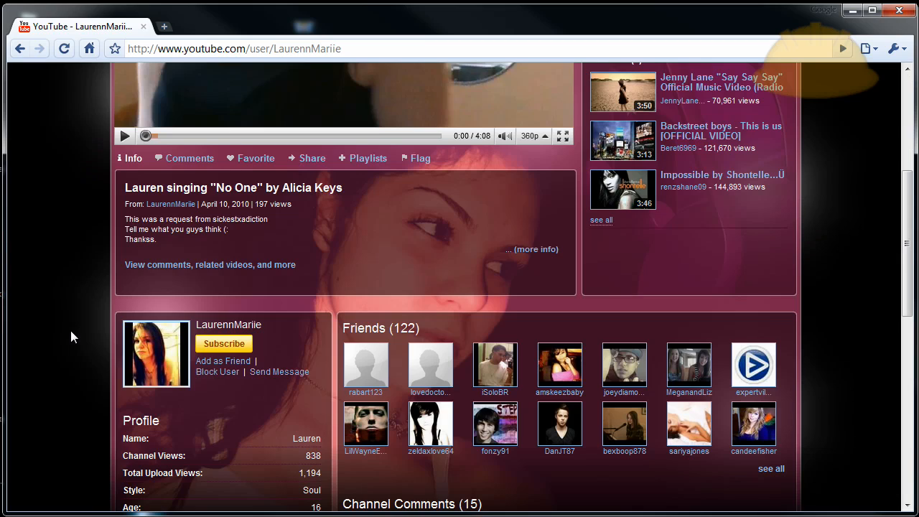
pyautogui.scroll(-3)
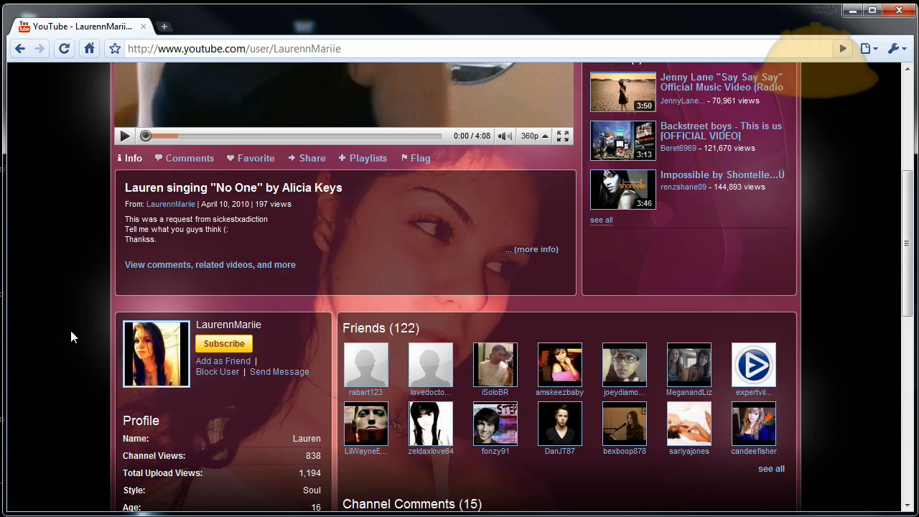
pyautogui.scroll(3)
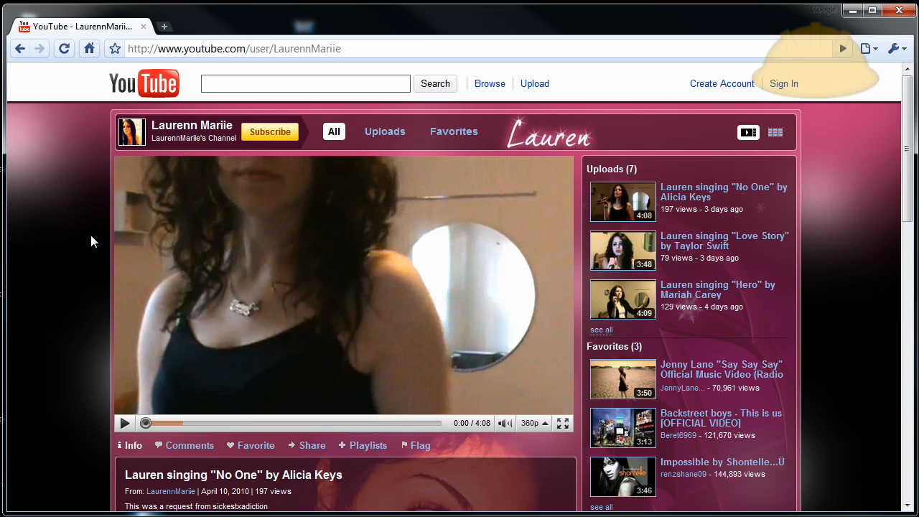
pyautogui.scroll(-3)
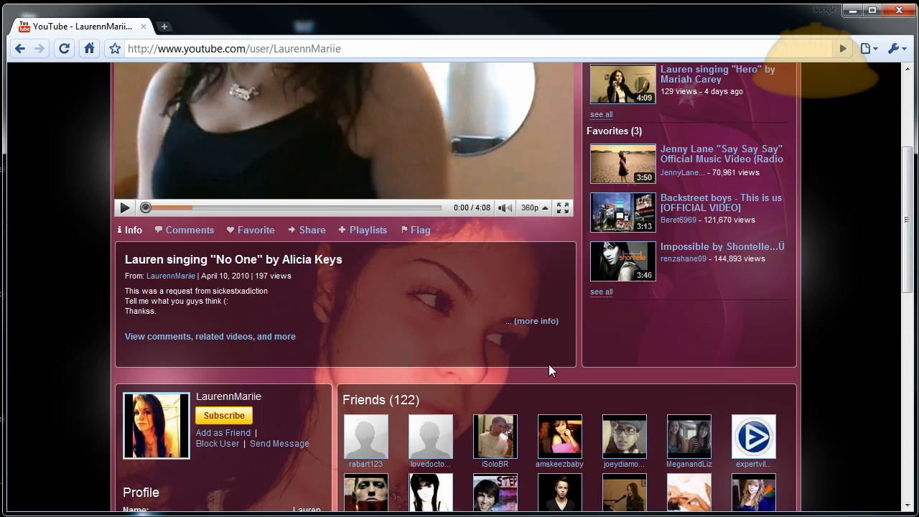
pyautogui.scroll(-3)
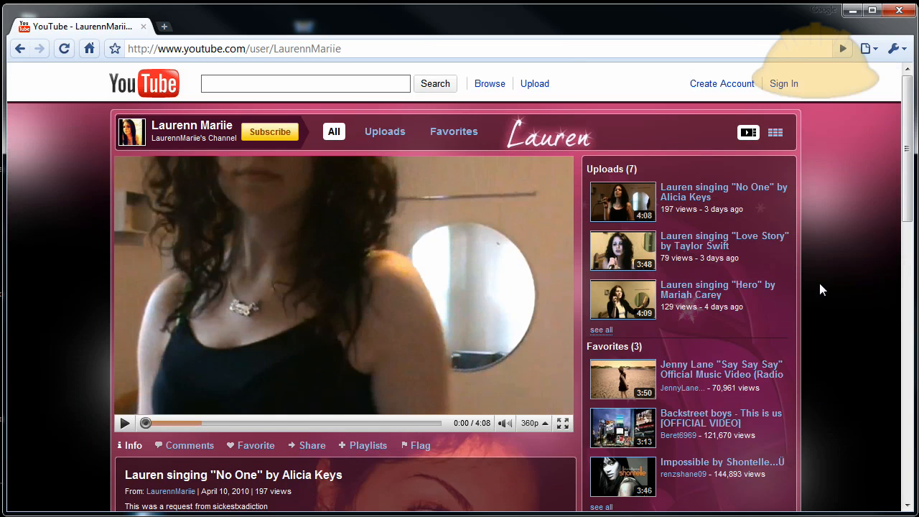
pyautogui.moveTo(823, 273)
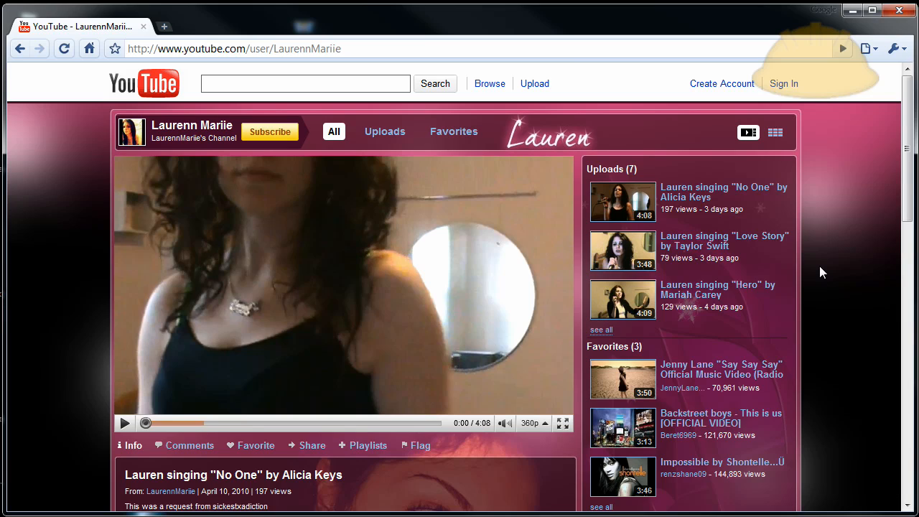
pyautogui.moveTo(833, 264)
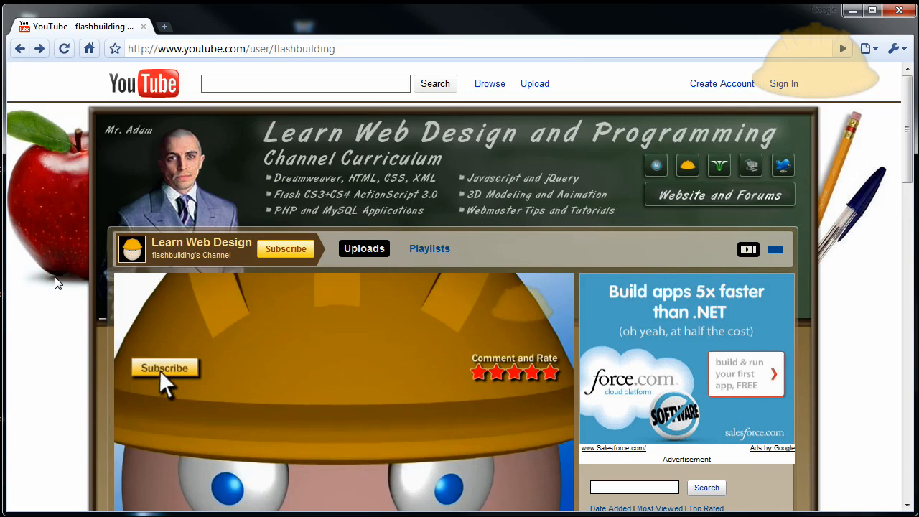
pyautogui.moveTo(44, 259)
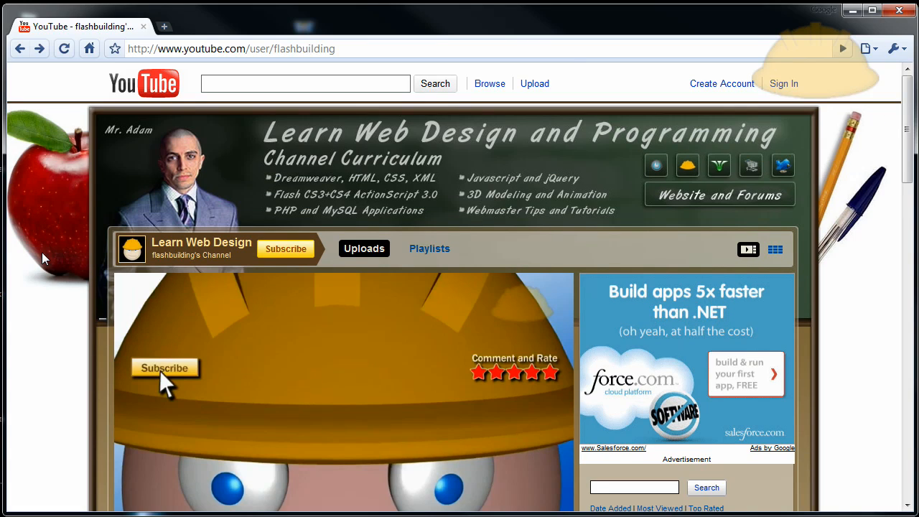
pyautogui.moveTo(241, 128)
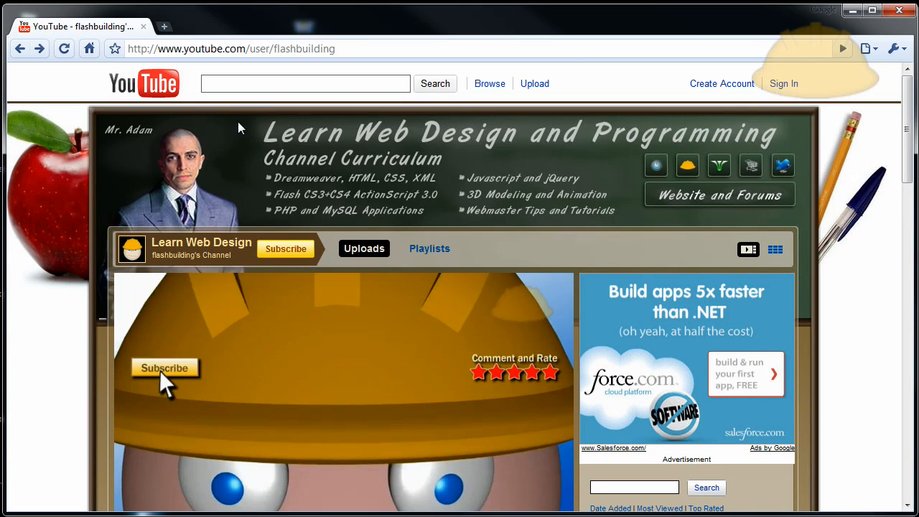
pyautogui.moveTo(271, 215)
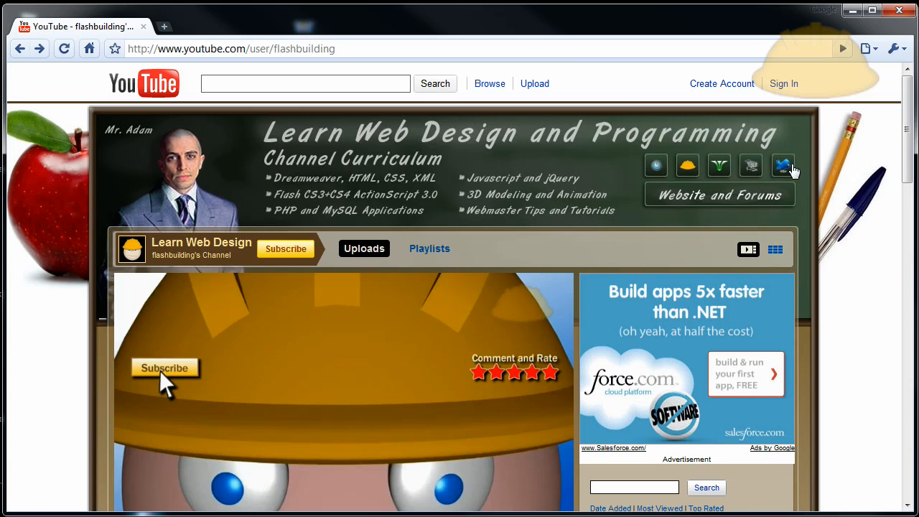
pyautogui.moveTo(395, 173)
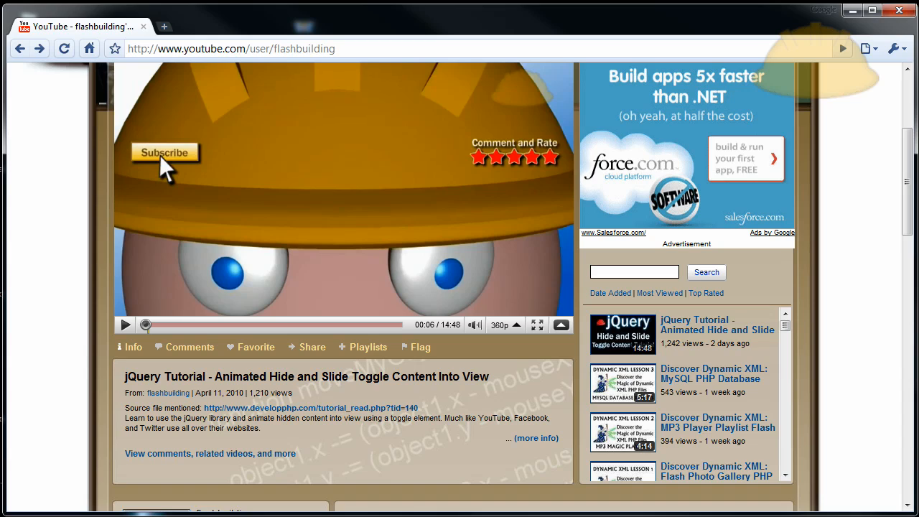
pyautogui.moveTo(309, 408)
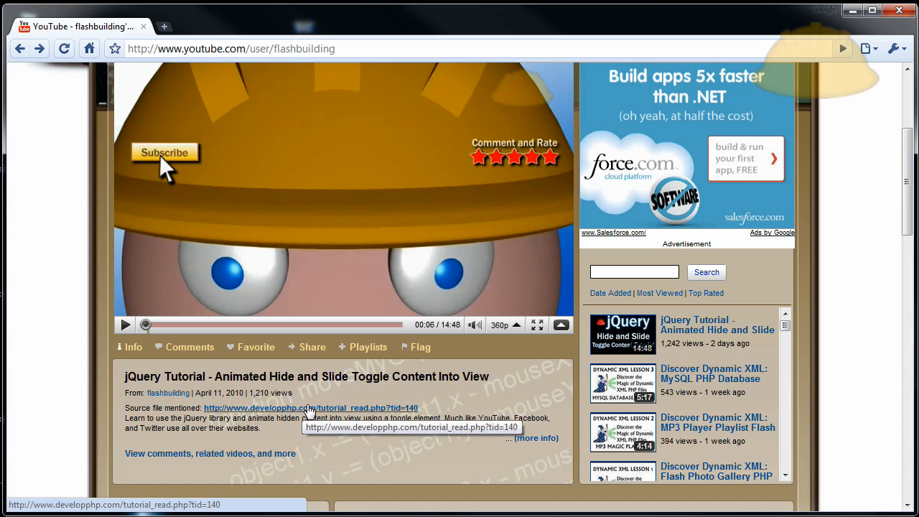
pyautogui.moveTo(322, 415)
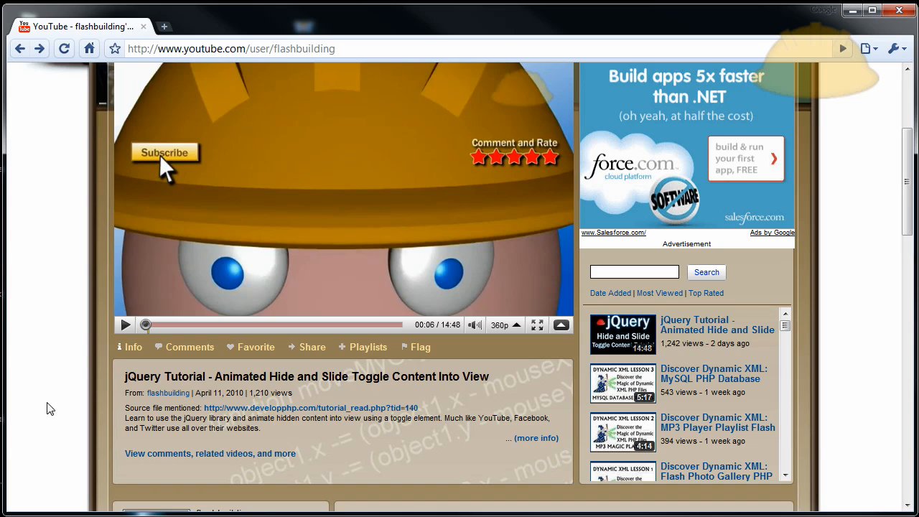
pyautogui.moveTo(310, 408)
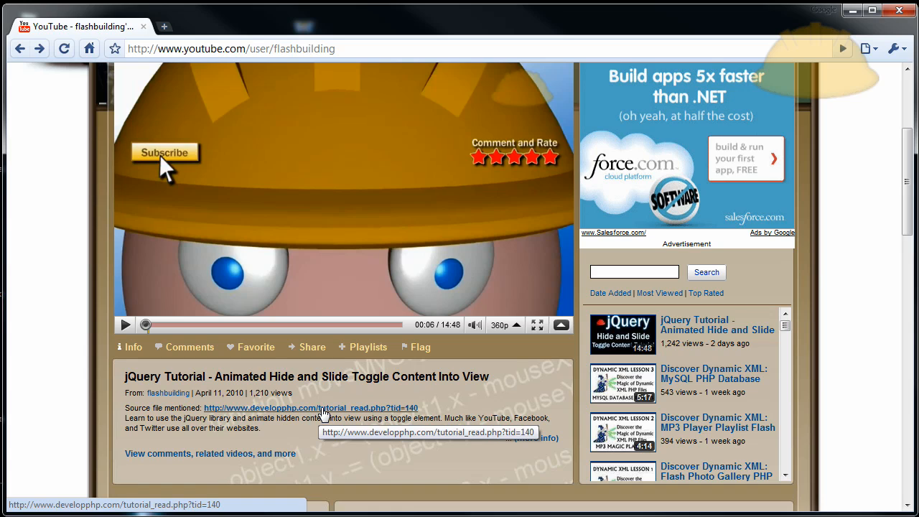
pyautogui.moveTo(98, 443)
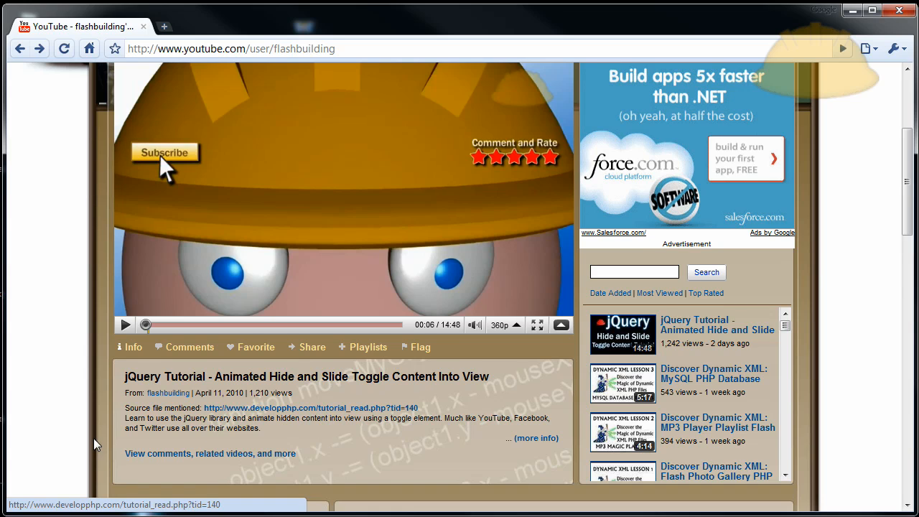
pyautogui.scroll(-3)
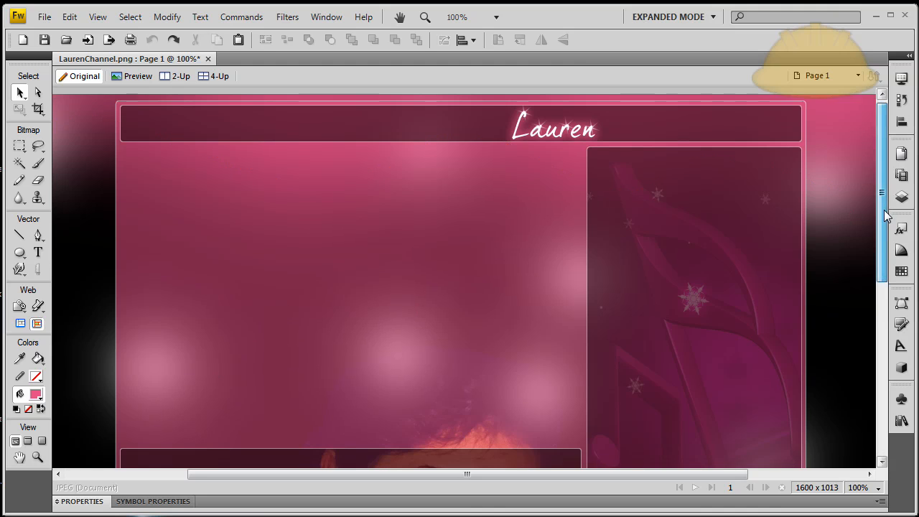
# Scroll the LaurenChannel.png template to show its plain layout panels
pyautogui.scroll(-3)
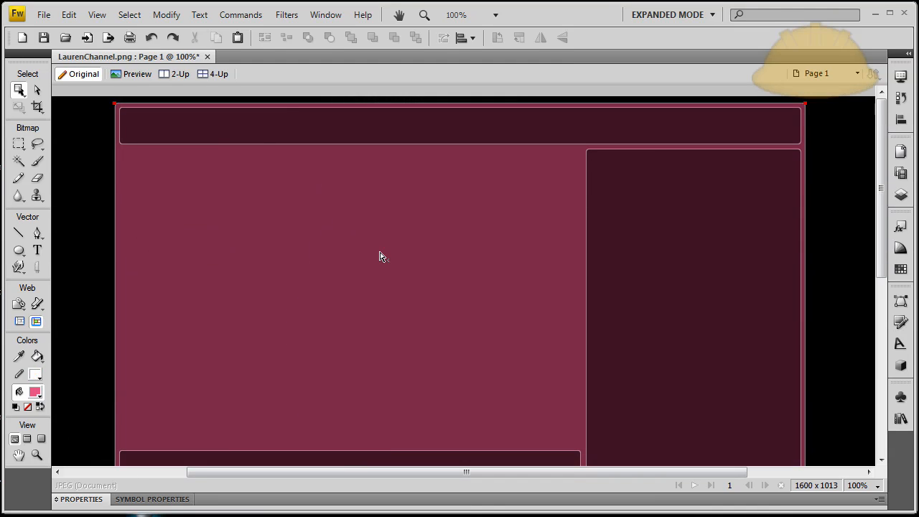
pyautogui.moveTo(97, 230)
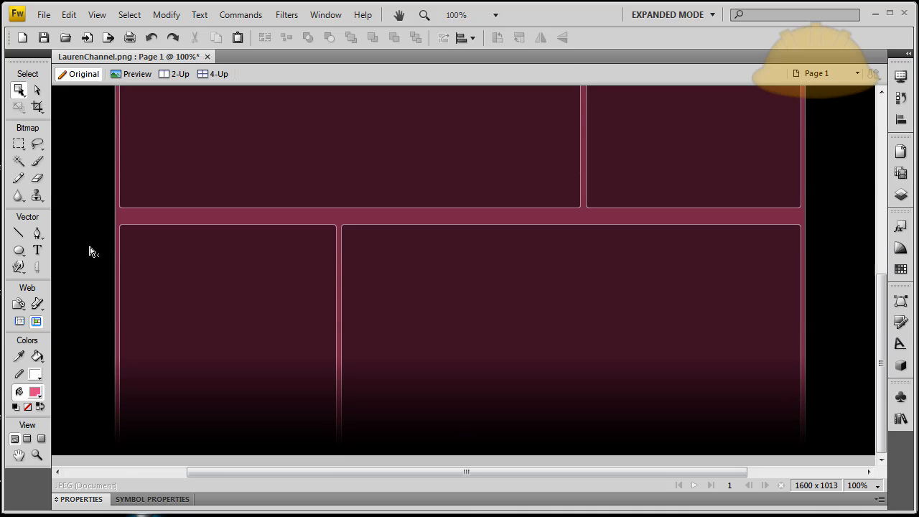
pyautogui.moveTo(183, 424)
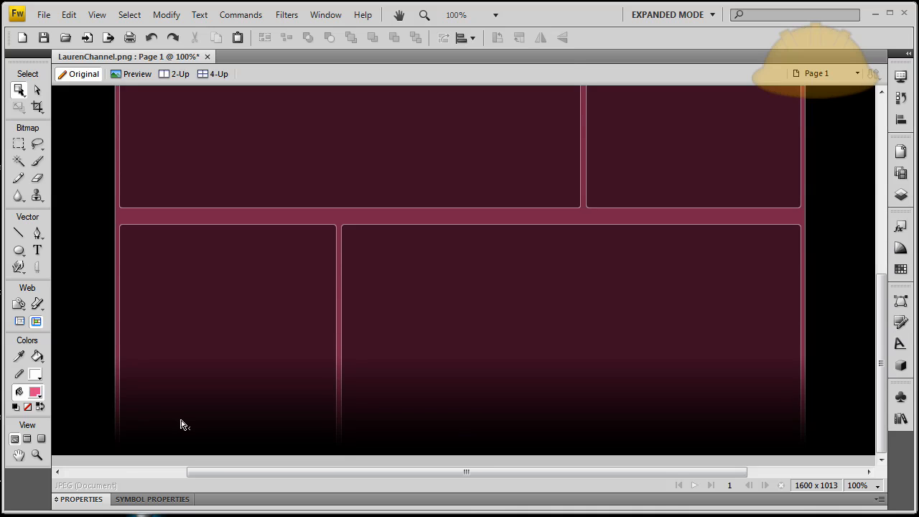
pyautogui.moveTo(708, 434)
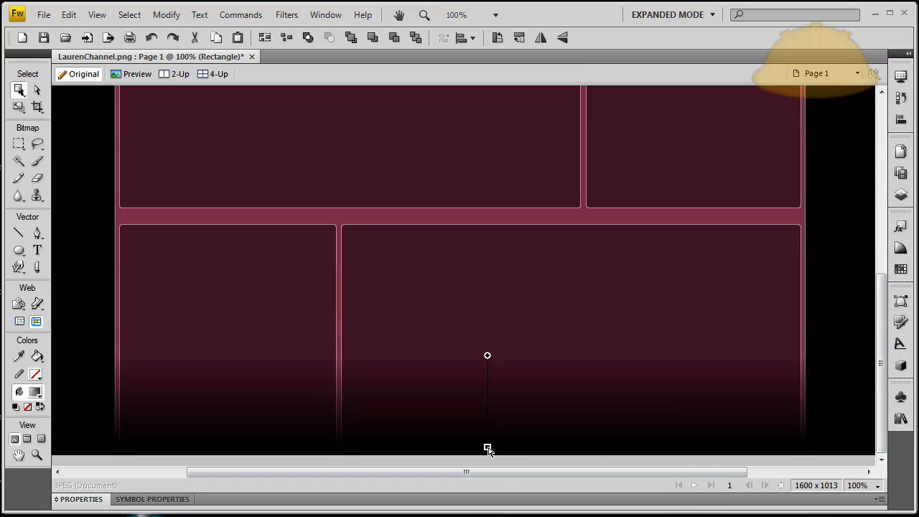
pyautogui.moveTo(488, 453)
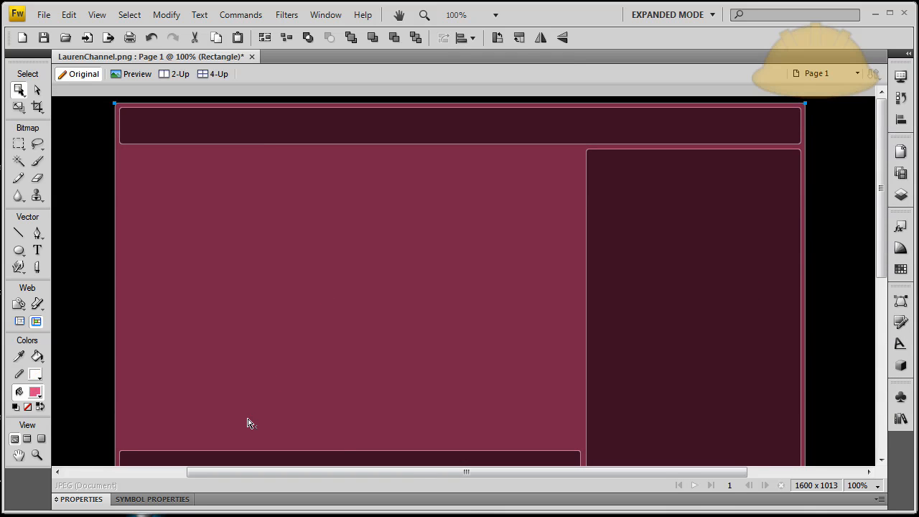
pyautogui.moveTo(442, 501)
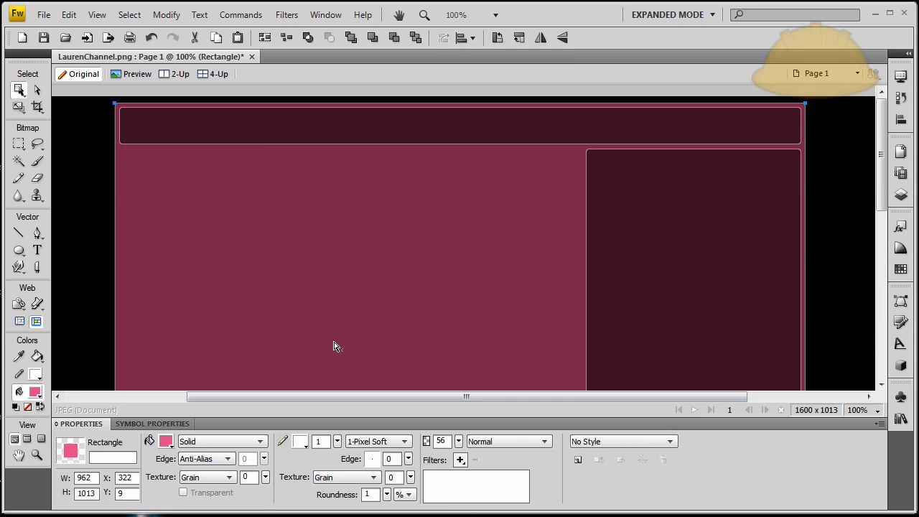
# Set the selected main rectangle's fill to blue #0000FF in the Properties panel
pyautogui.click(165, 441)
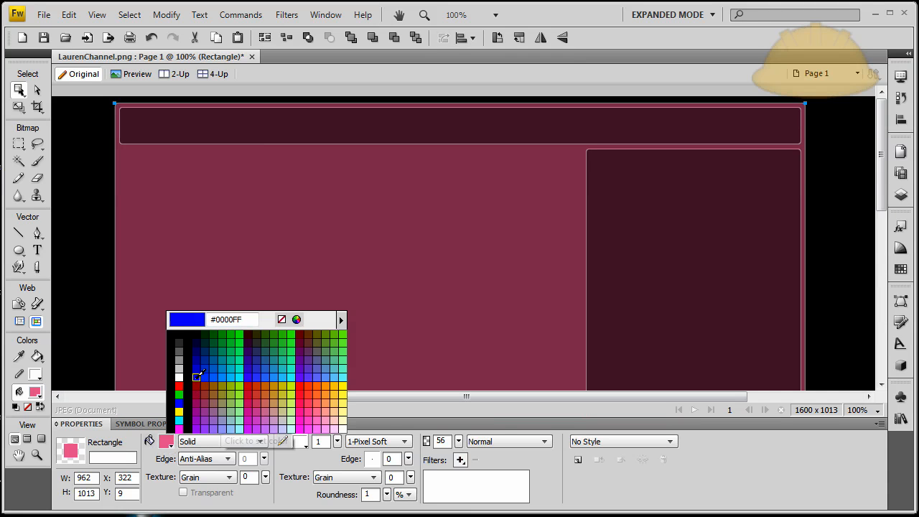
pyautogui.click(204, 359)
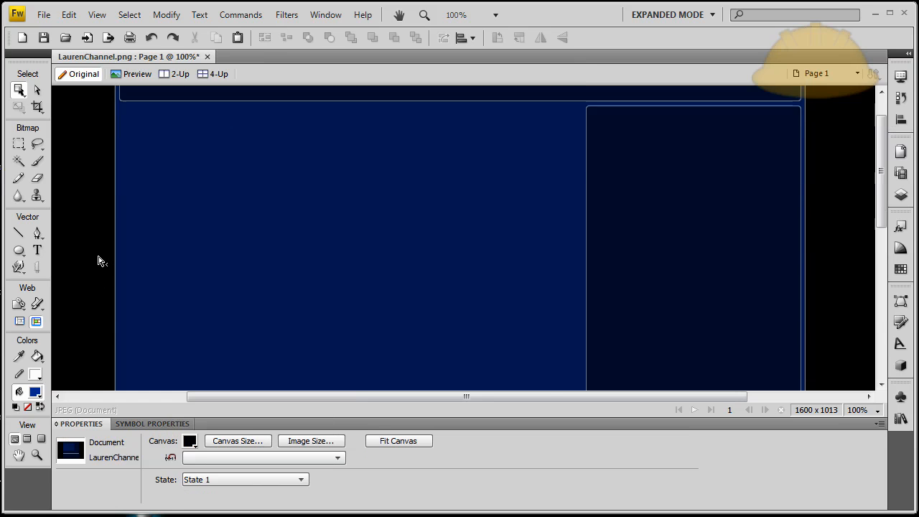
pyautogui.scroll(-3)
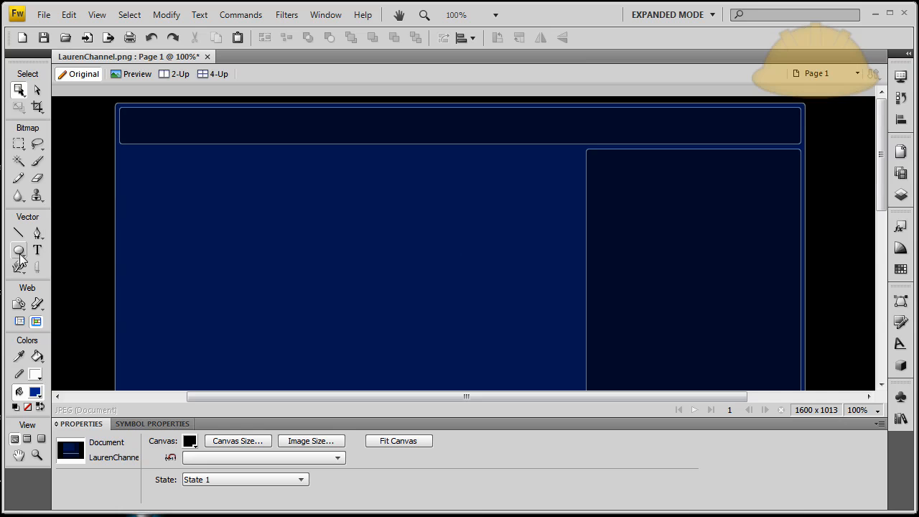
# Draw a blue star with the Star tool and move it onto the right-hand panel
pyautogui.click(20, 250)
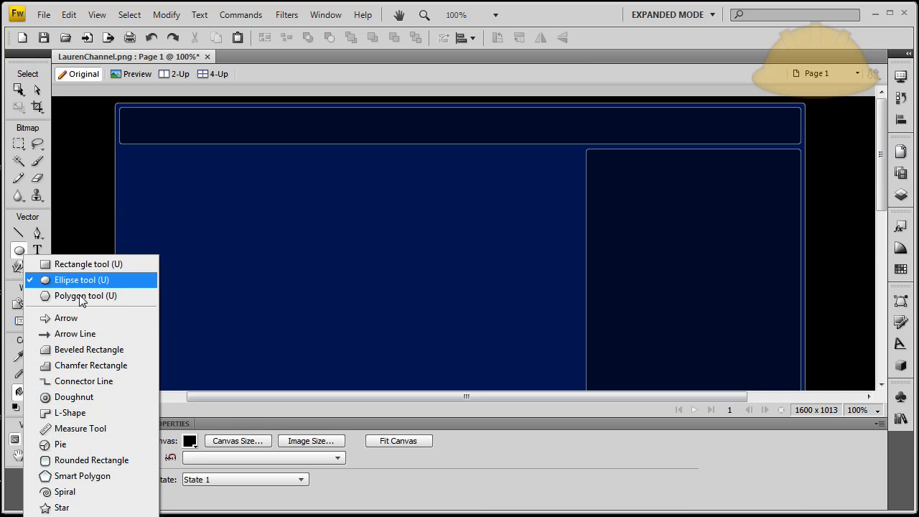
pyautogui.moveTo(66, 319)
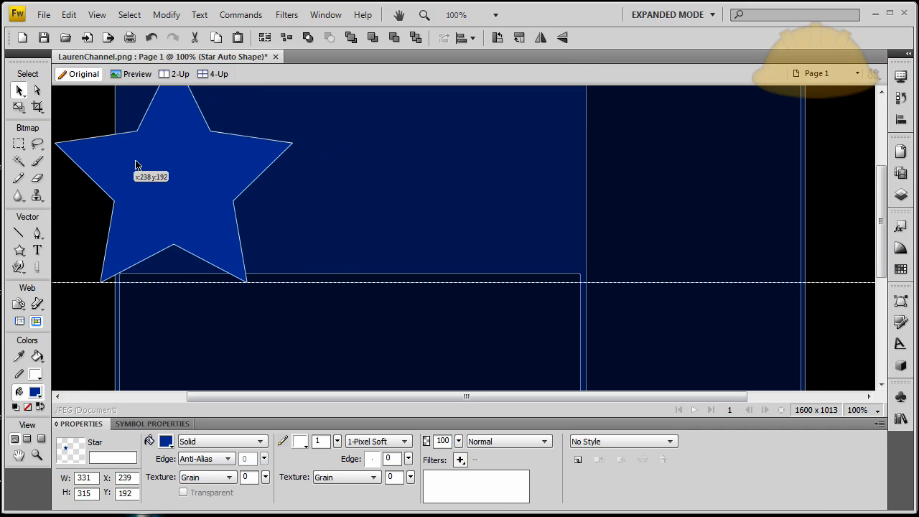
pyautogui.moveTo(138, 165); pyautogui.dragTo(190, 207)
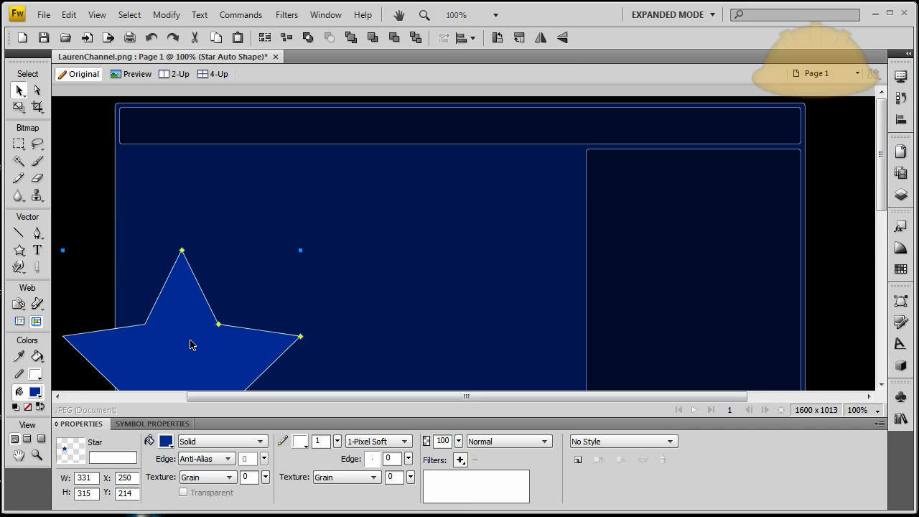
pyautogui.moveTo(189, 345); pyautogui.dragTo(767, 239)
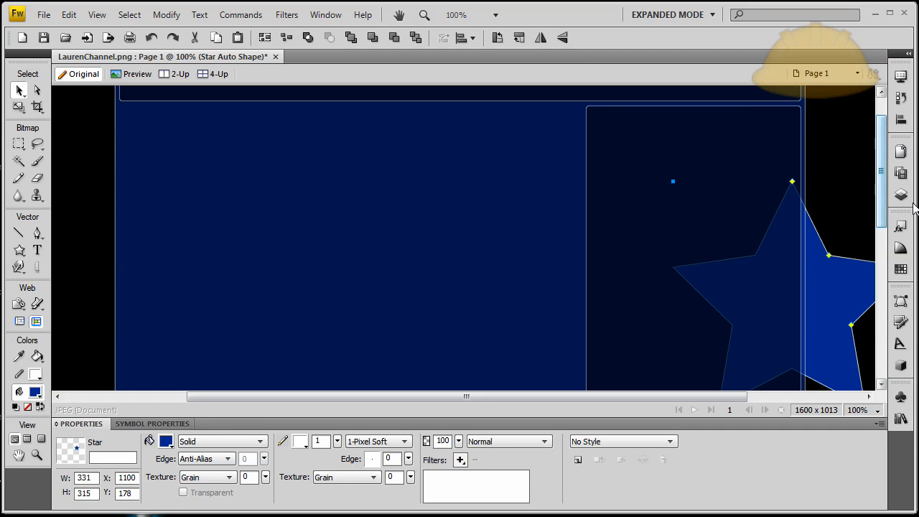
pyautogui.click(902, 195)
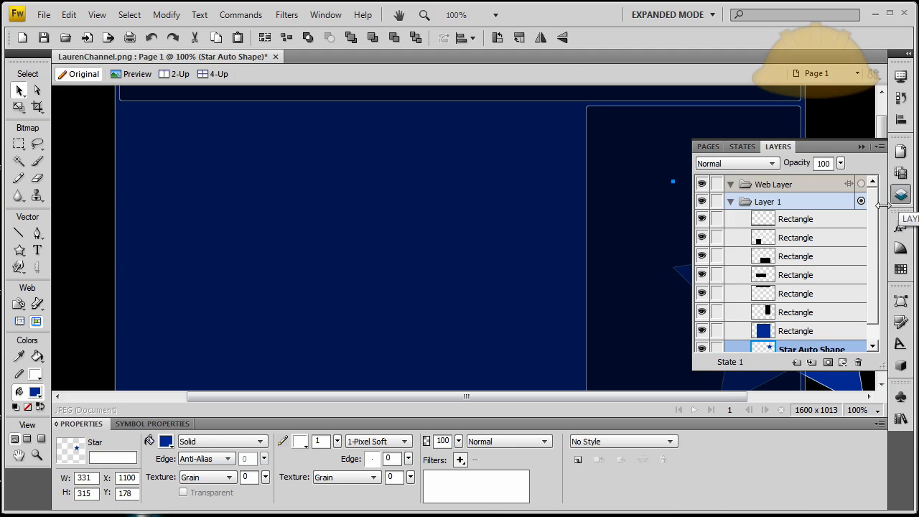
pyautogui.moveTo(907, 204)
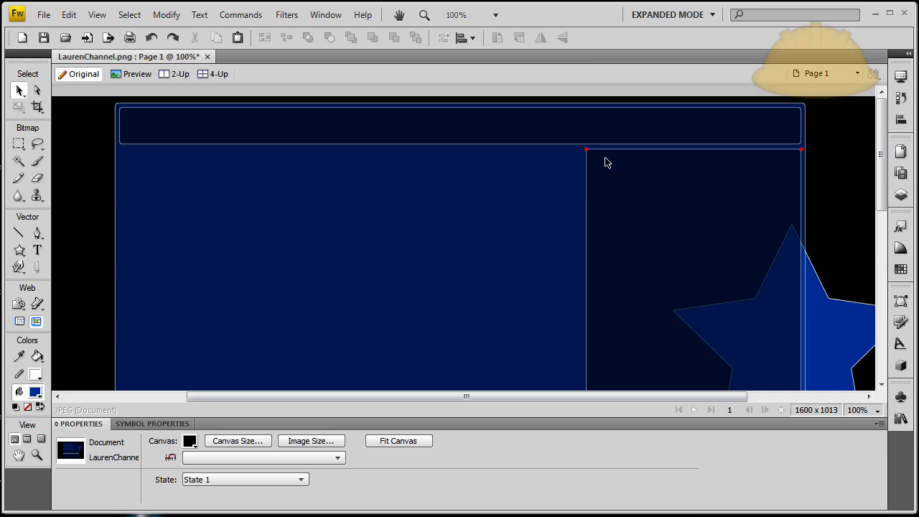
pyautogui.moveTo(626, 172)
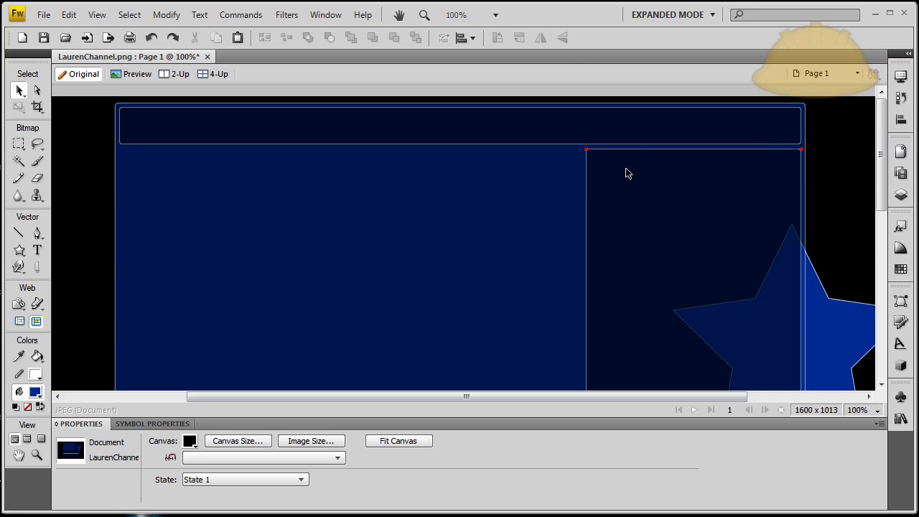
# Scroll down the layout to check the plain blue panels after removing the star
pyautogui.scroll(-3)
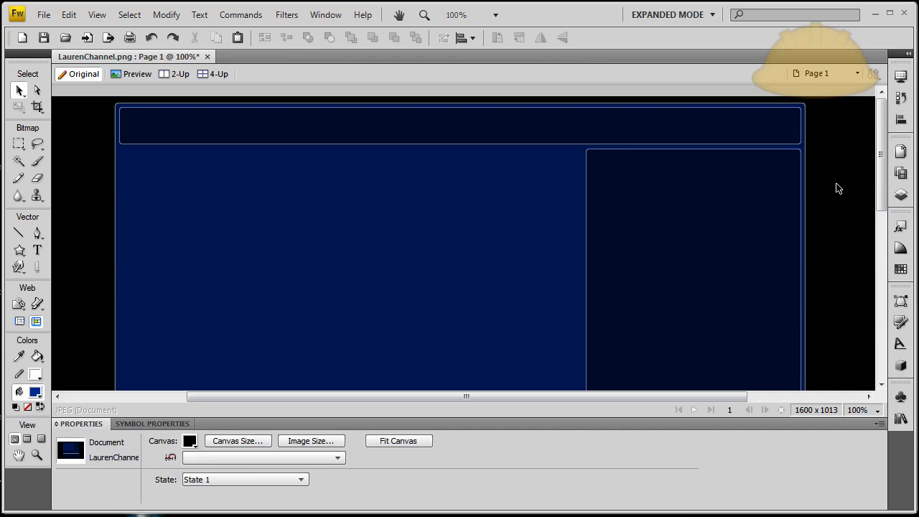
pyautogui.scroll(-3)
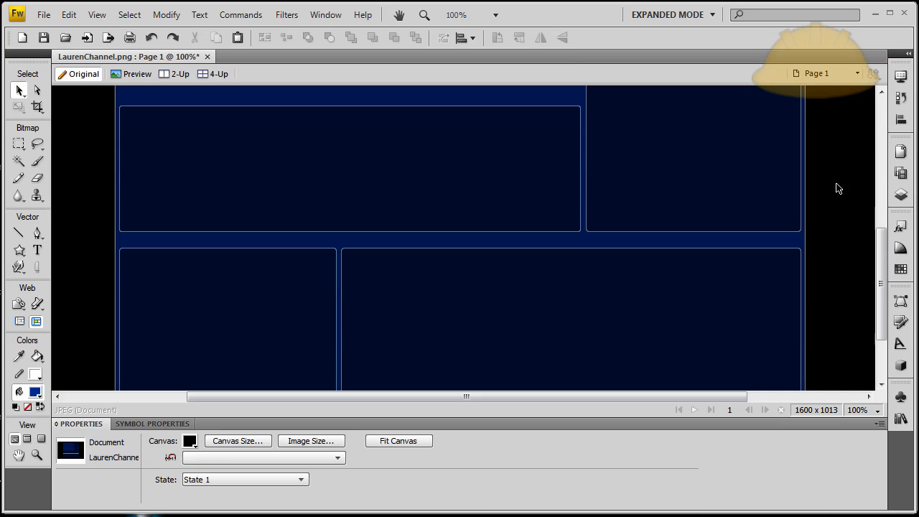
pyautogui.scroll(-3)
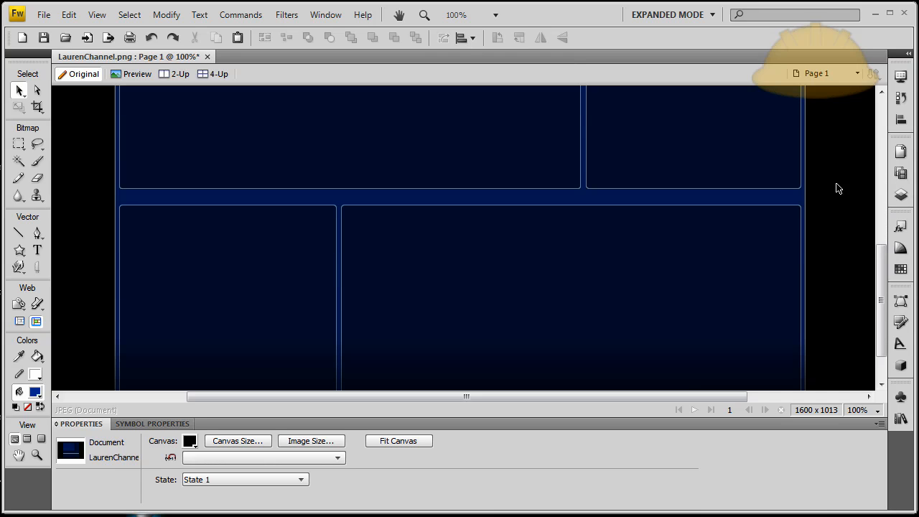
pyautogui.scroll(-3)
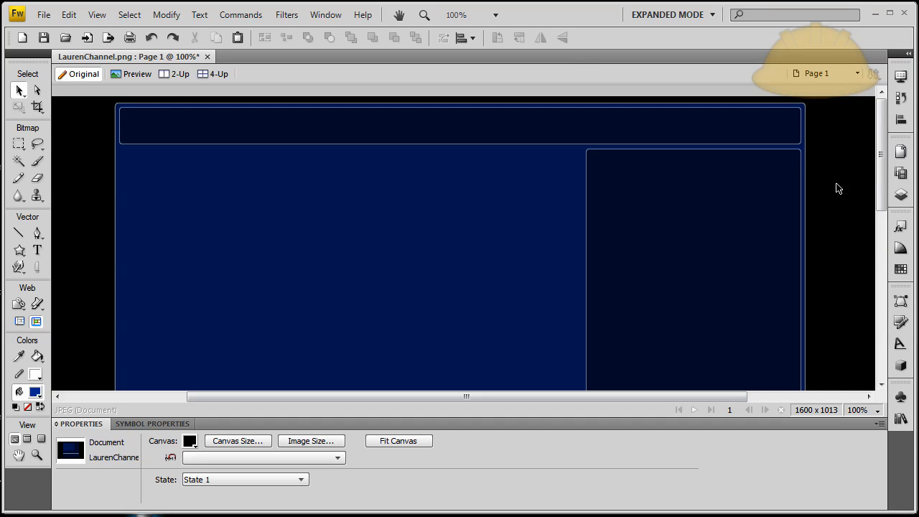
pyautogui.scroll(-3)
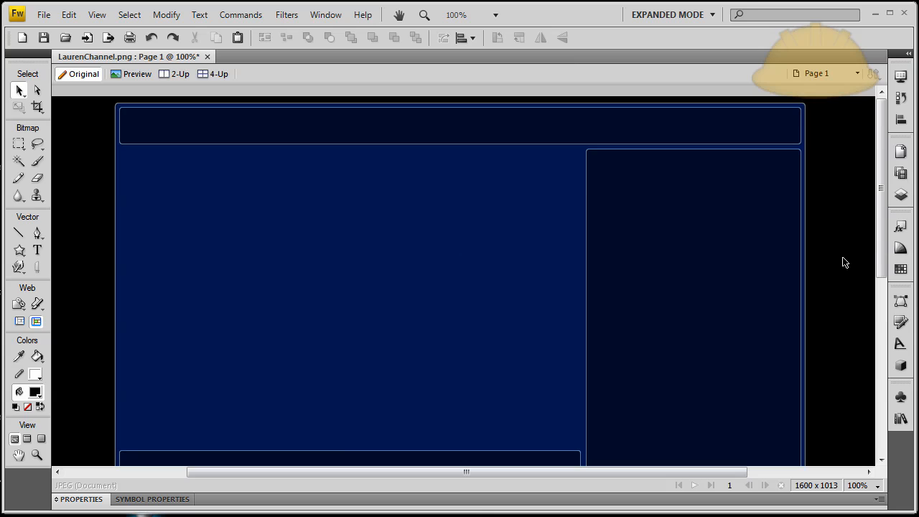
pyautogui.moveTo(839, 254)
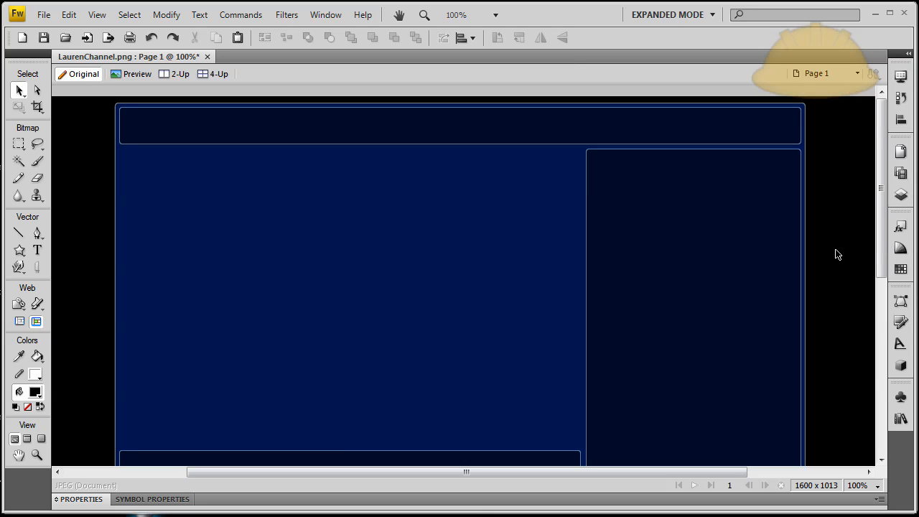